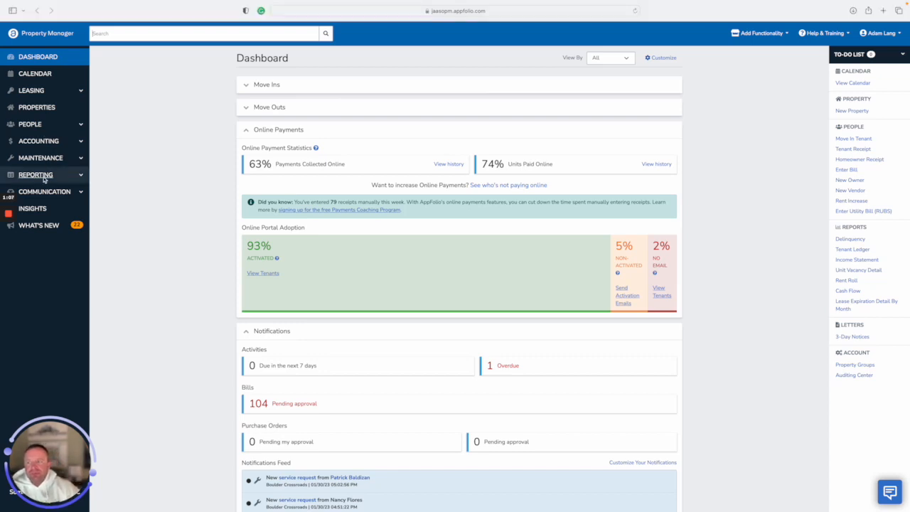
Navigate via Reporting to the reports catalogue and open the Rental Applications report
left_click(36, 174)
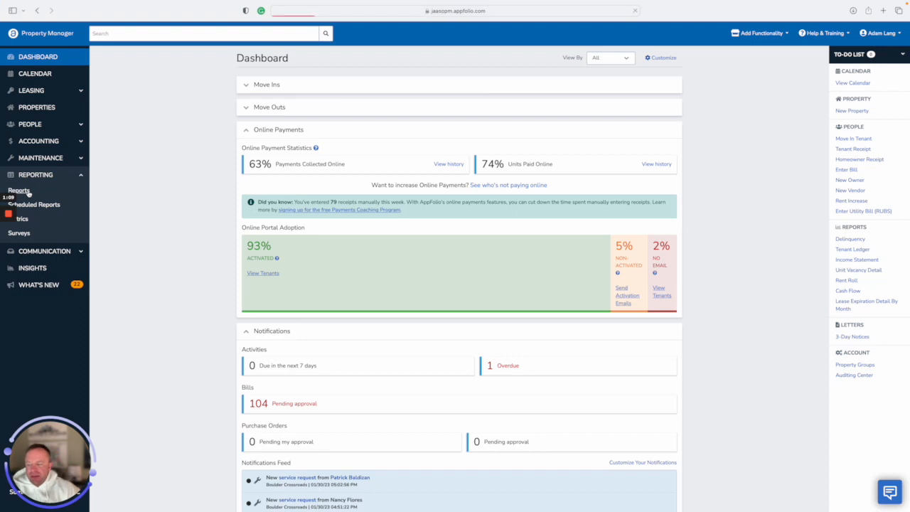
left_click(20, 191)
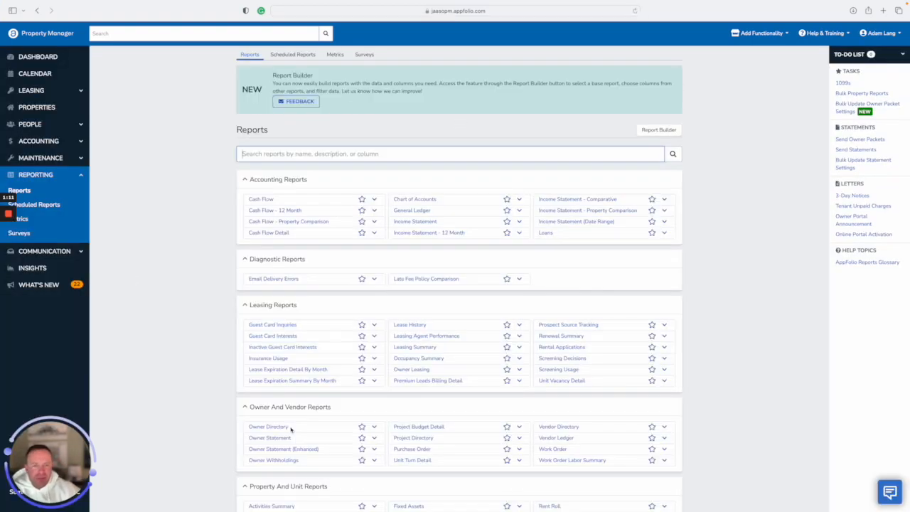
mouse_move(554, 345)
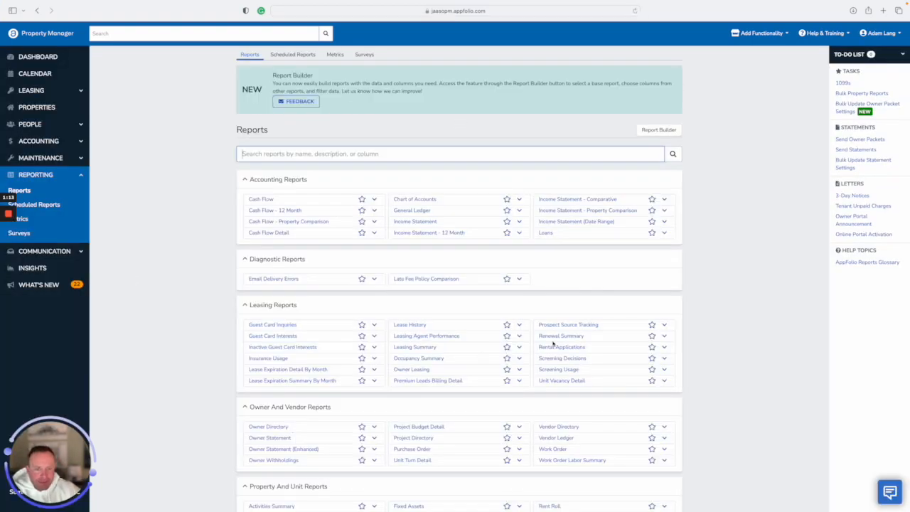
mouse_move(494, 425)
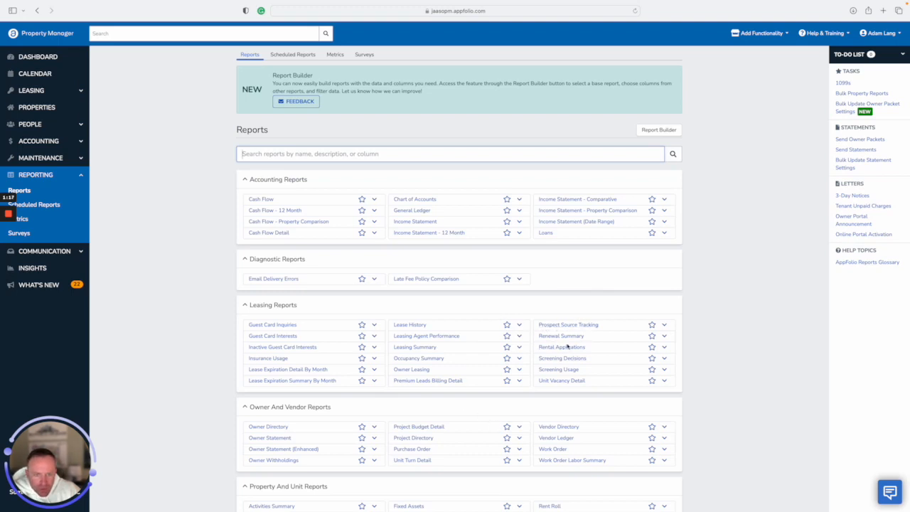
mouse_move(561, 346)
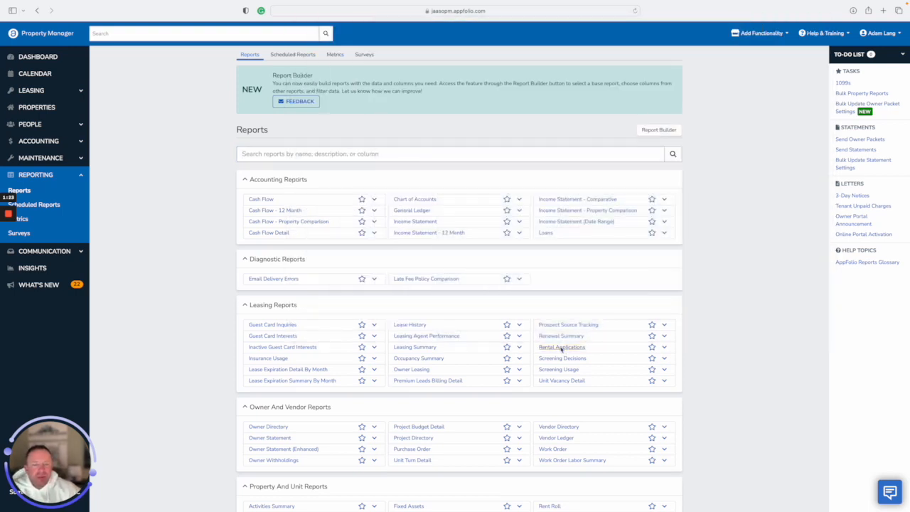
left_click(561, 347)
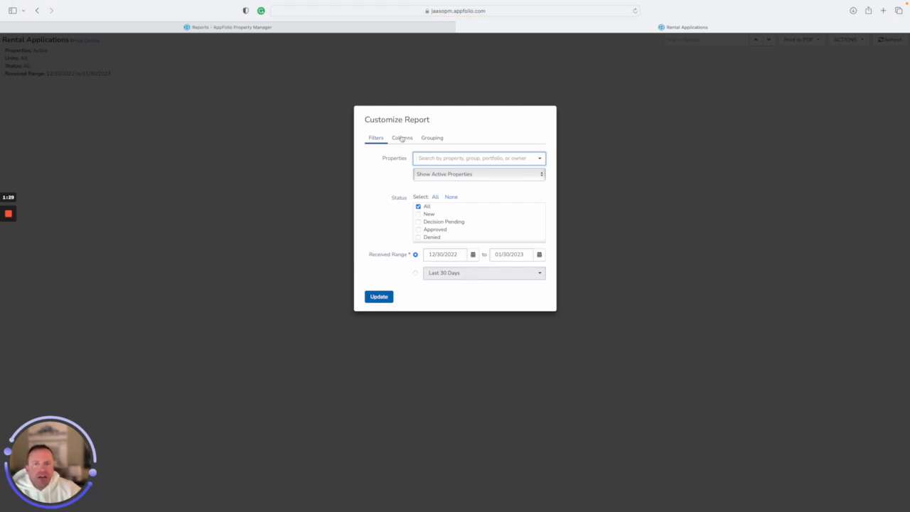
Tick Assigned User in the report's column list, then return to the filters
left_click(400, 137)
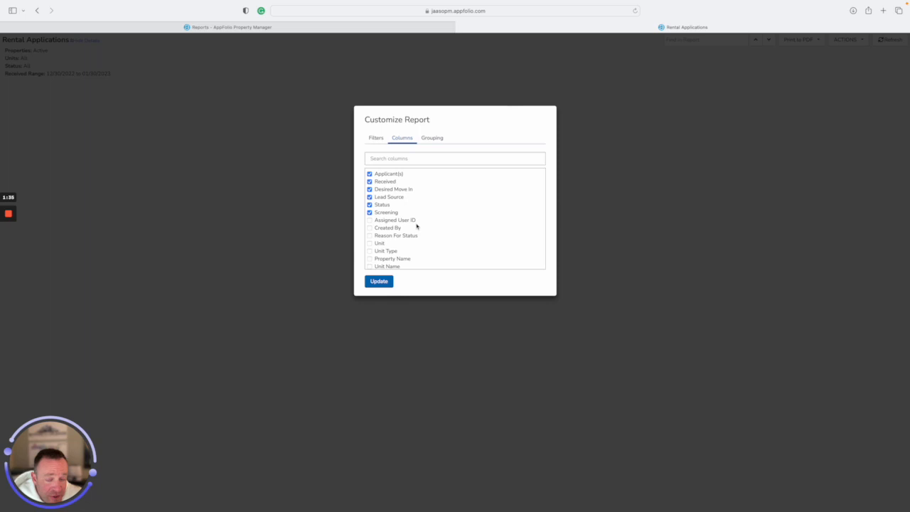
scroll("down", 3)
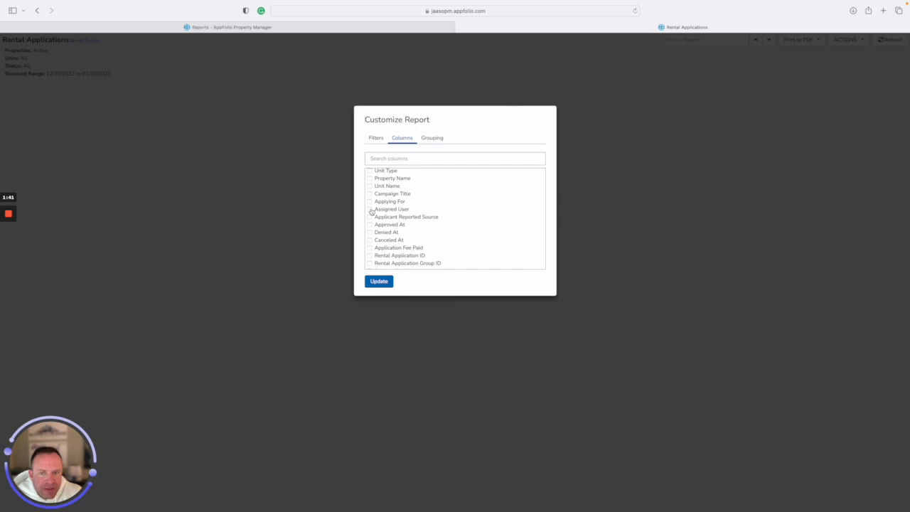
left_click(370, 208)
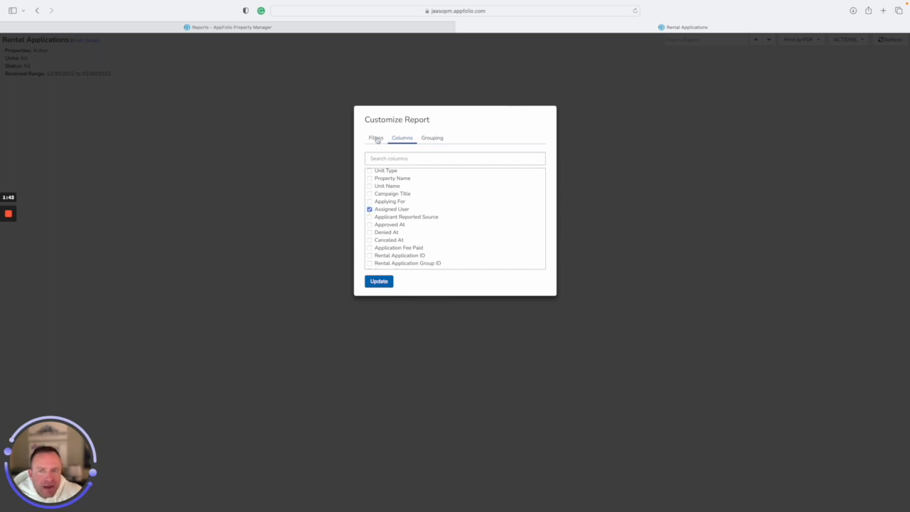
left_click(375, 137)
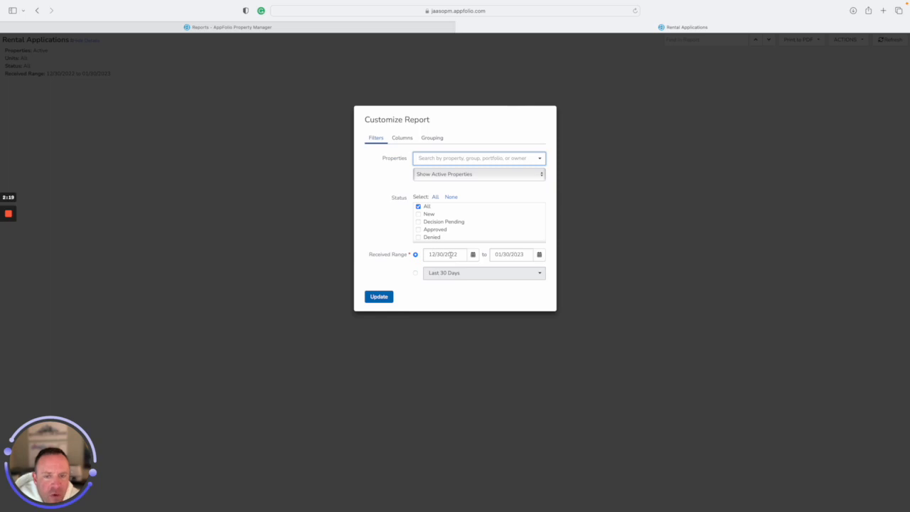
Change the received range start date to 01/01/2023 and revisit the column choices
left_click(444, 253)
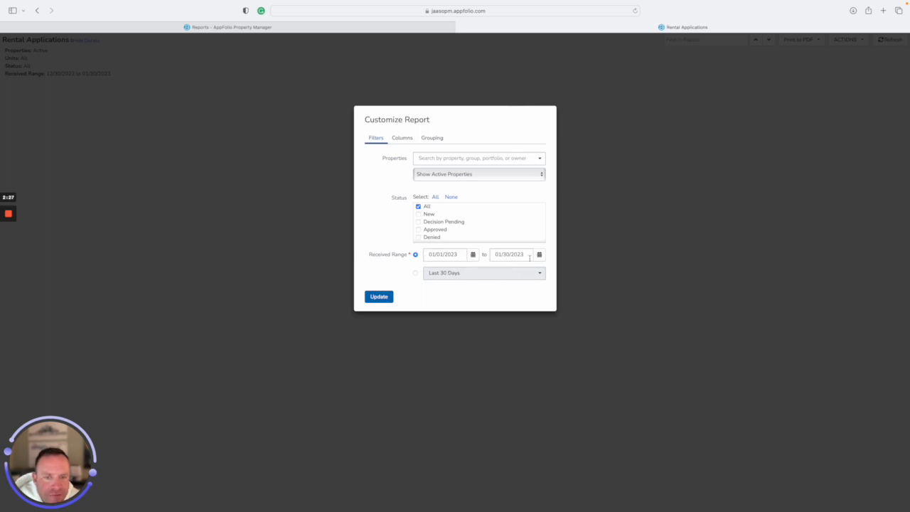
mouse_move(520, 248)
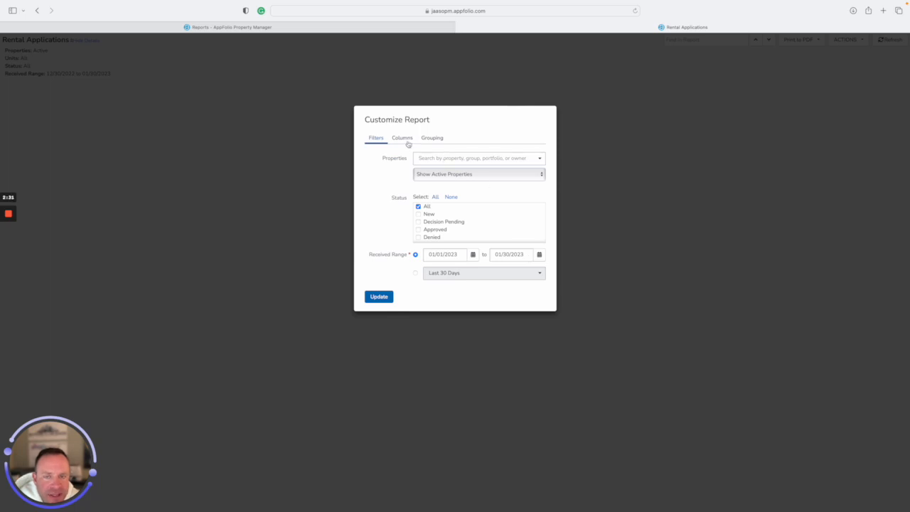
left_click(403, 136)
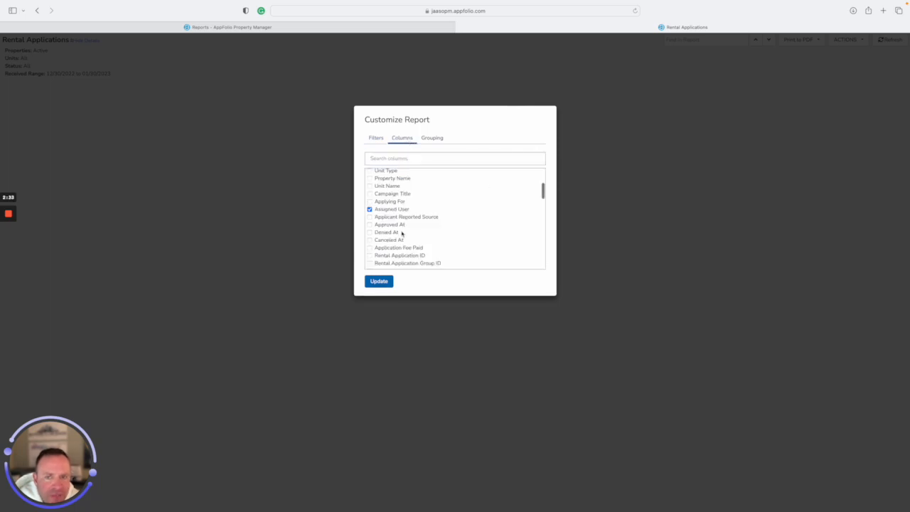
left_click(378, 281)
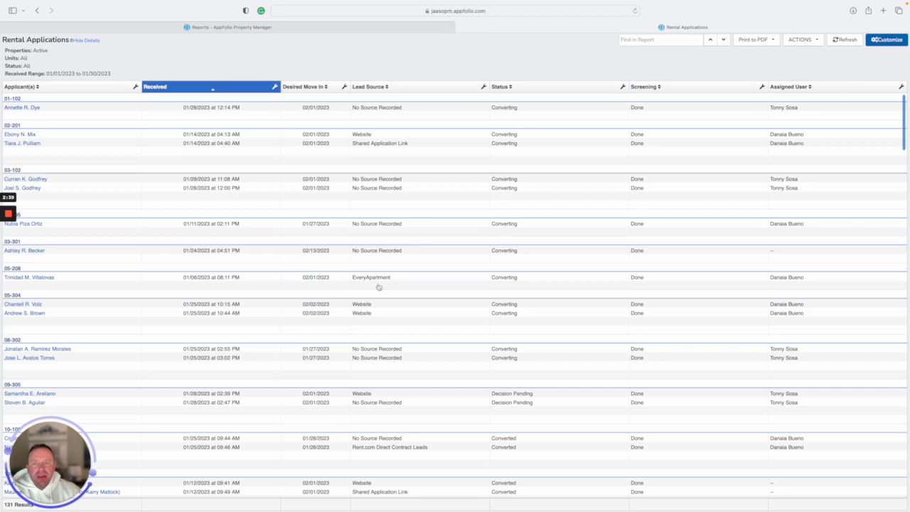
mouse_move(540, 321)
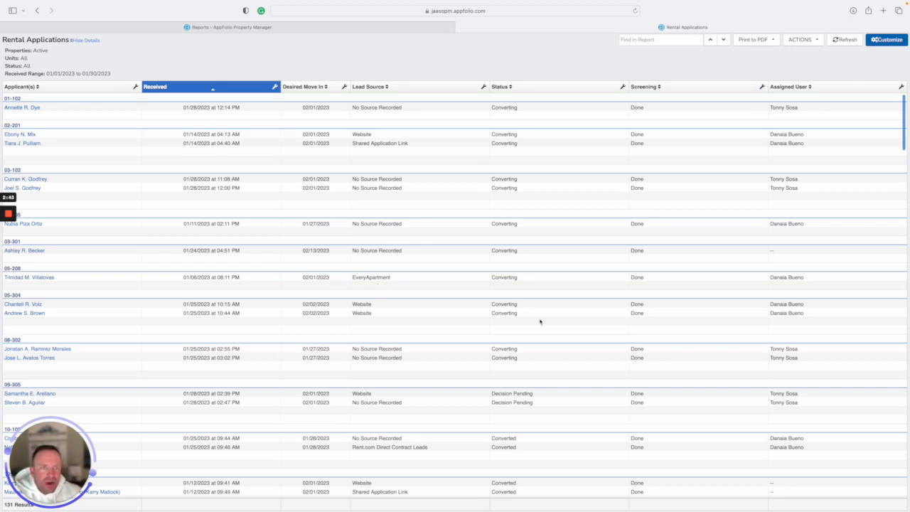
mouse_move(248, 139)
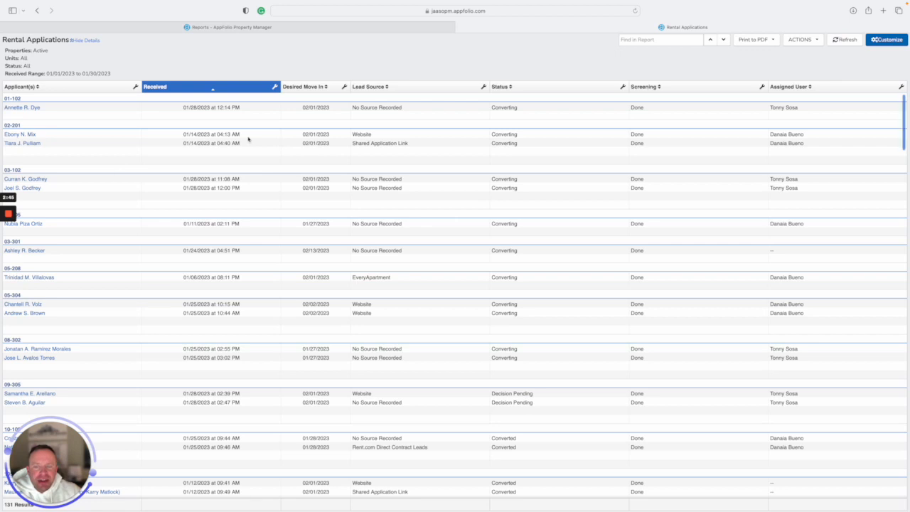
mouse_move(361, 304)
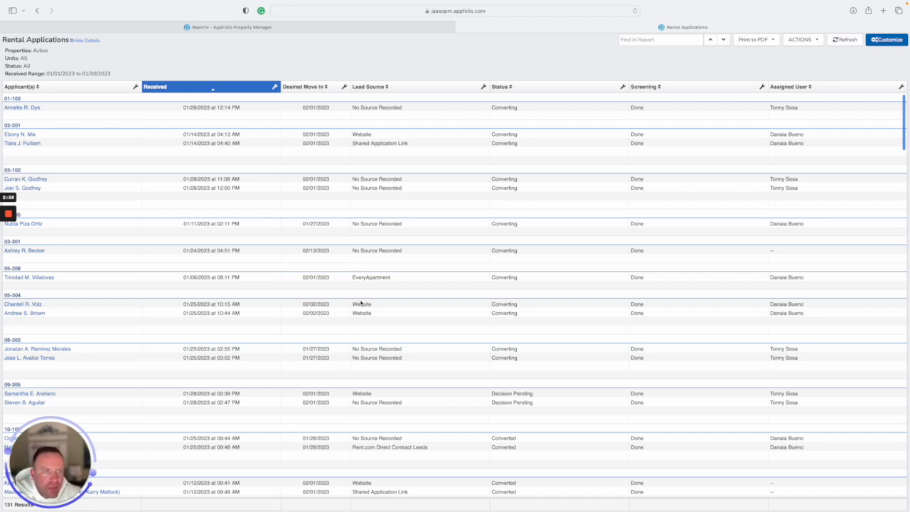
mouse_move(372, 300)
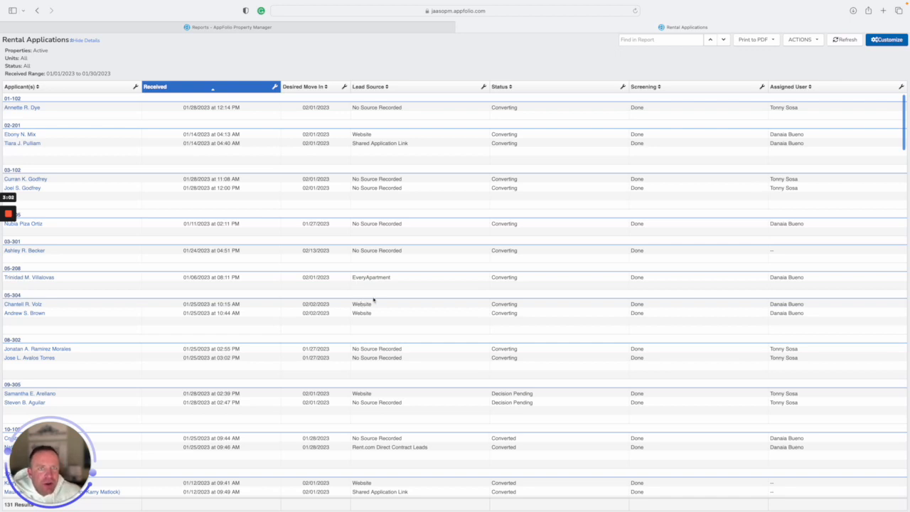
mouse_move(867, 141)
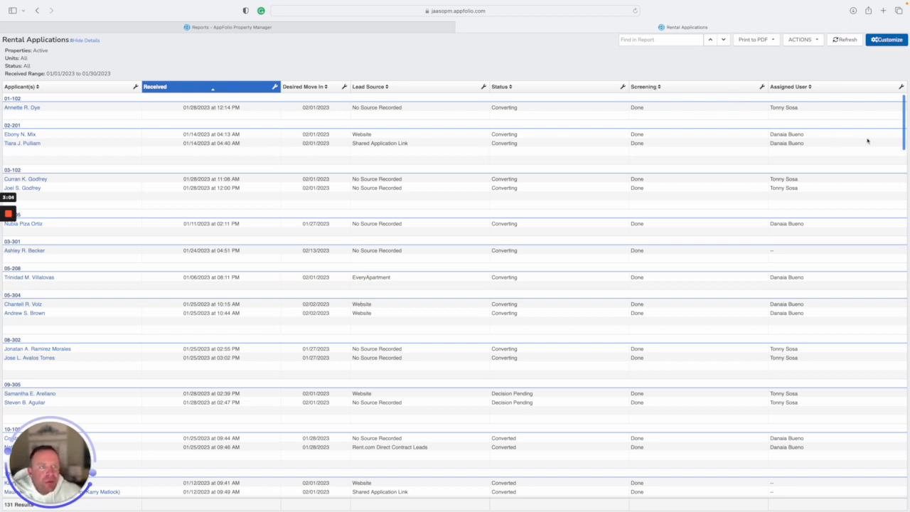
mouse_move(829, 50)
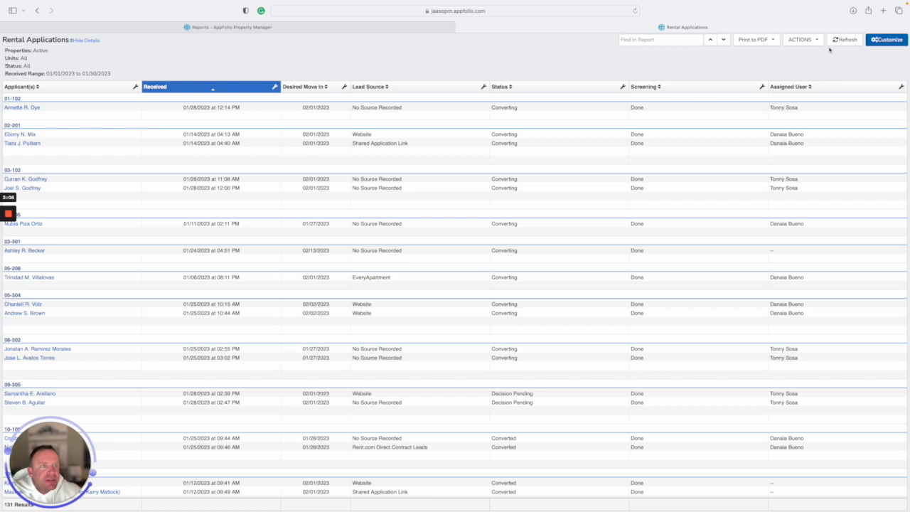
Run the Rental Applications report showing the Assigned User column for January 2023
left_click(799, 40)
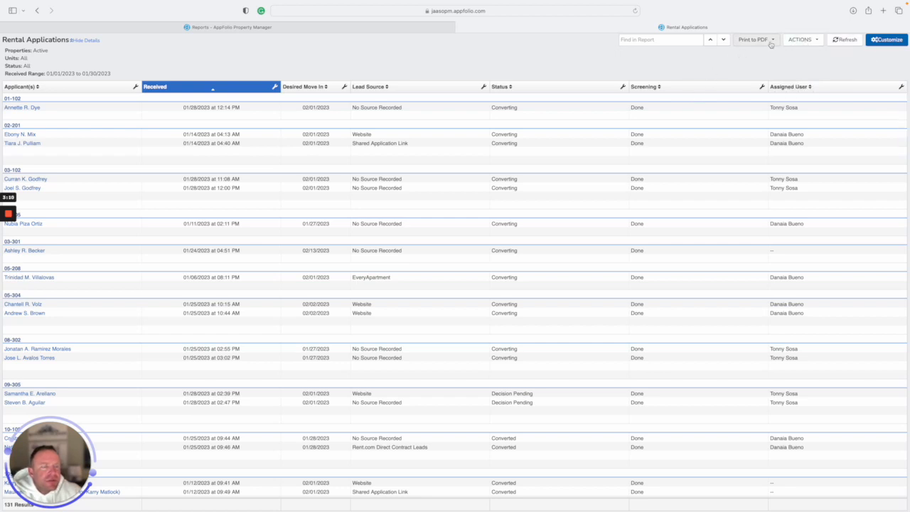
mouse_move(762, 55)
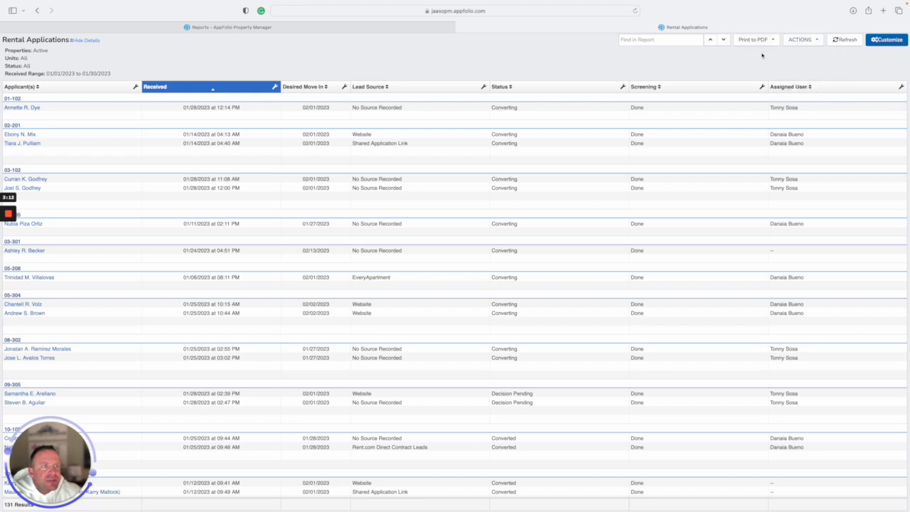
Add a Property Name column and group the report rows by Property Name
left_click(885, 40)
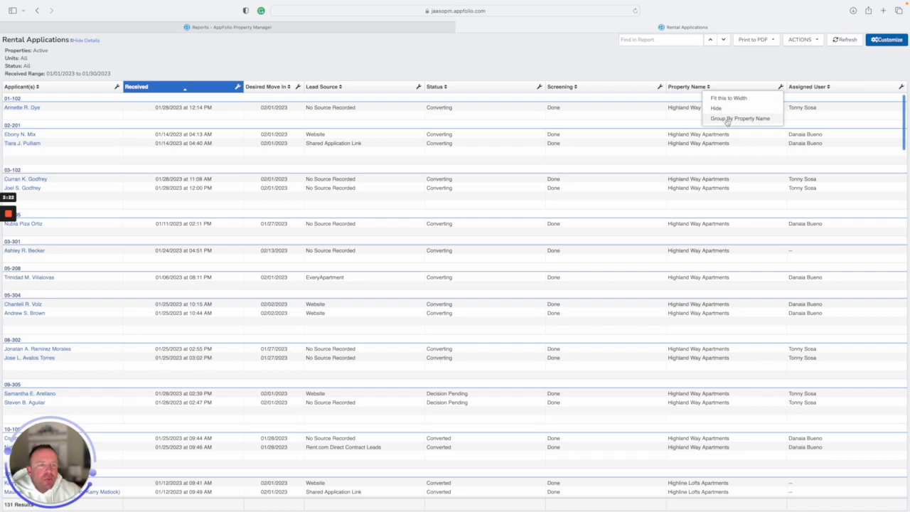
left_click(739, 118)
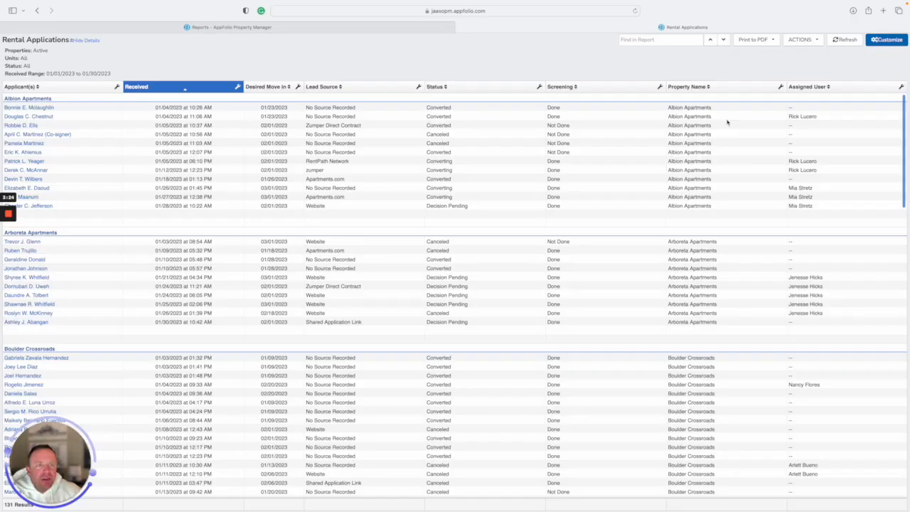
mouse_move(247, 481)
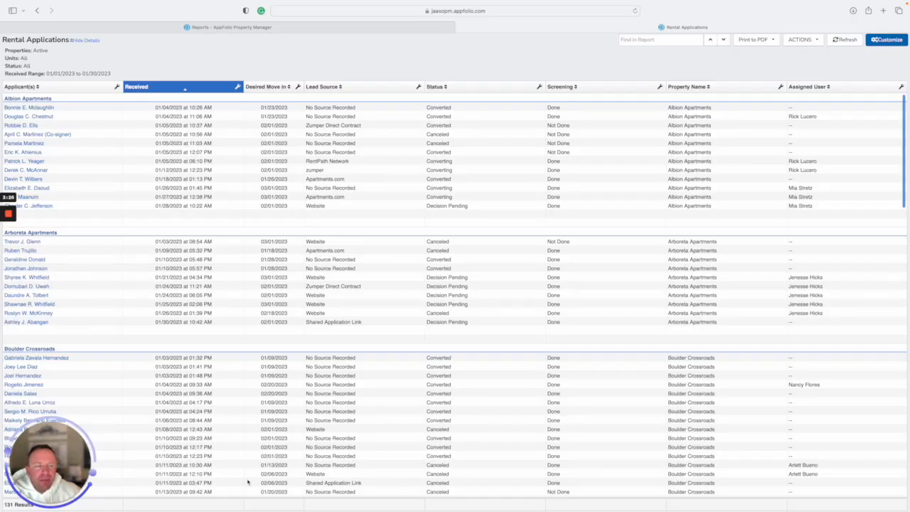
mouse_move(117, 335)
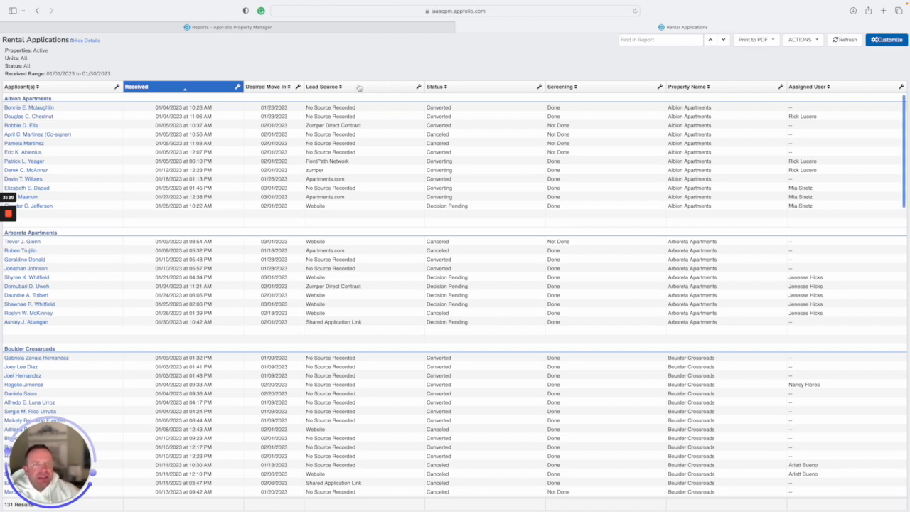
mouse_move(462, 131)
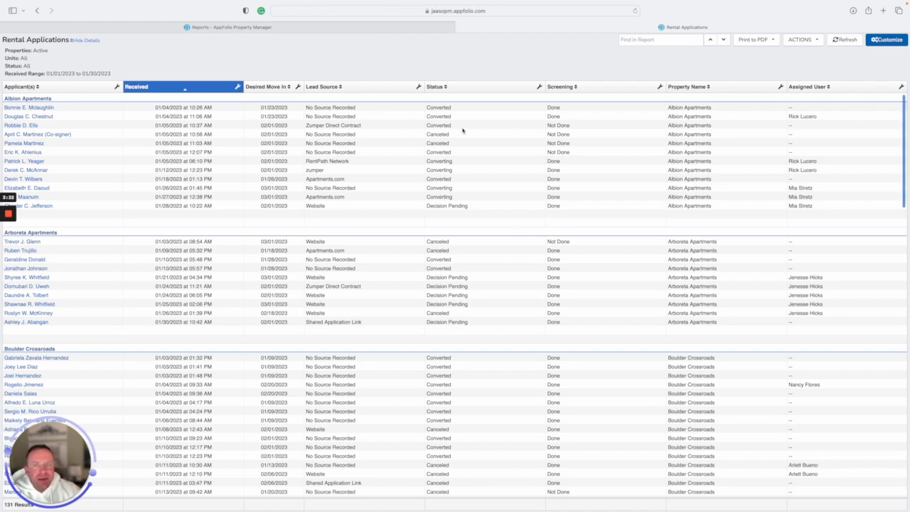
mouse_move(343, 196)
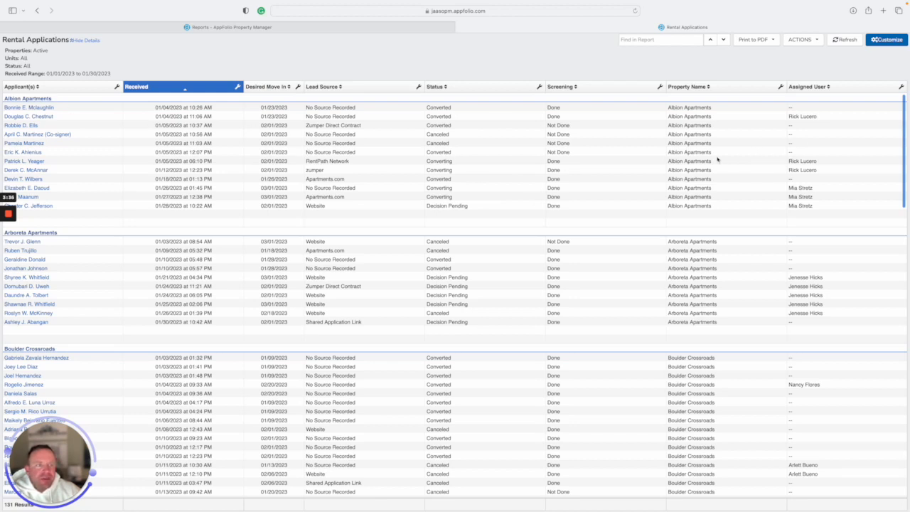
mouse_move(231, 150)
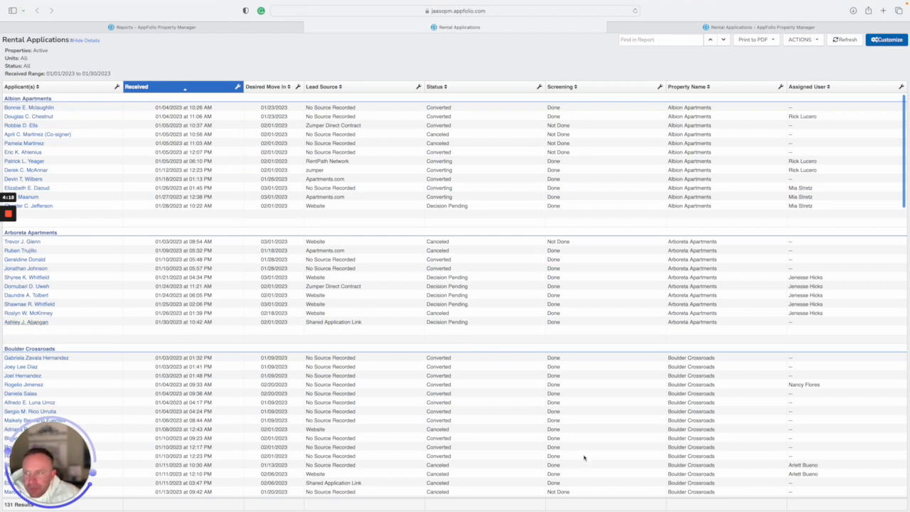
left_click(26, 321)
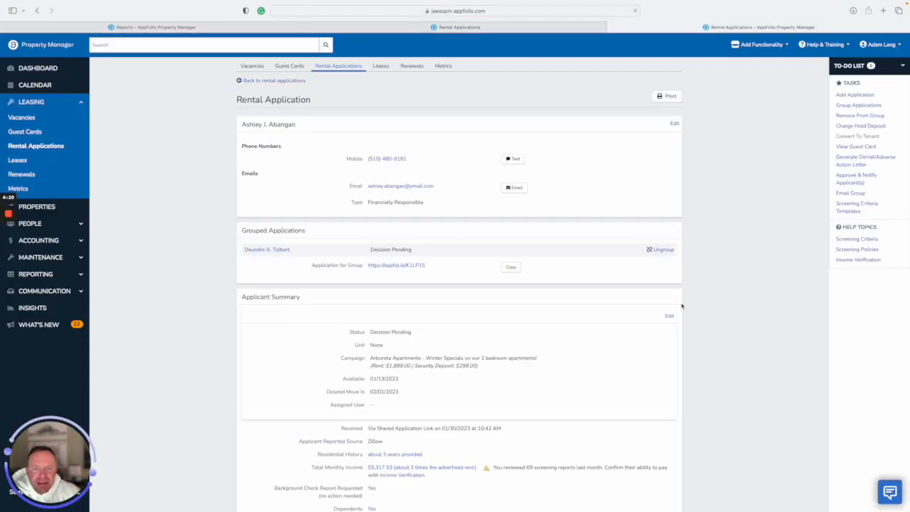
mouse_move(693, 324)
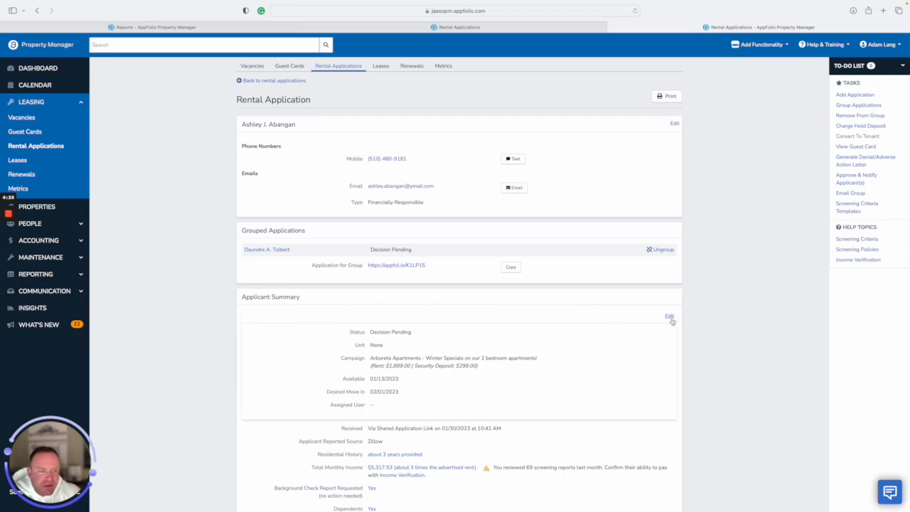
mouse_move(675, 324)
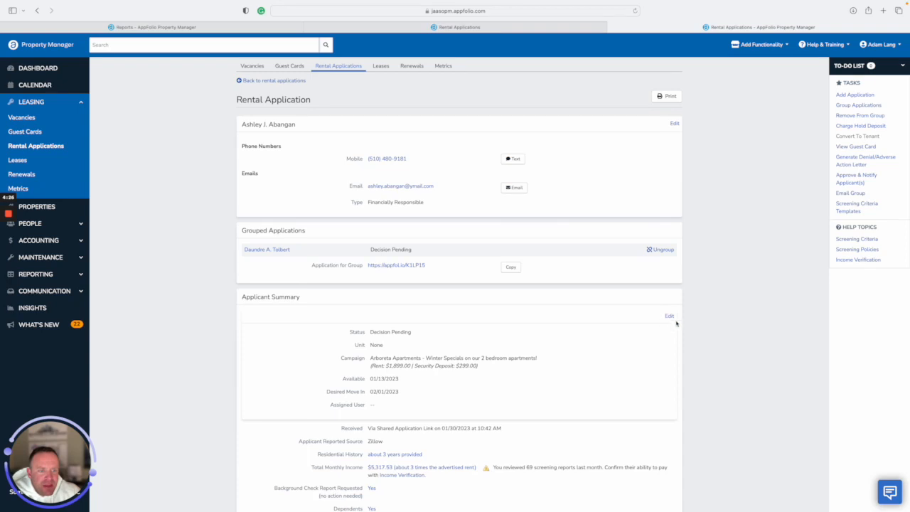
mouse_move(659, 314)
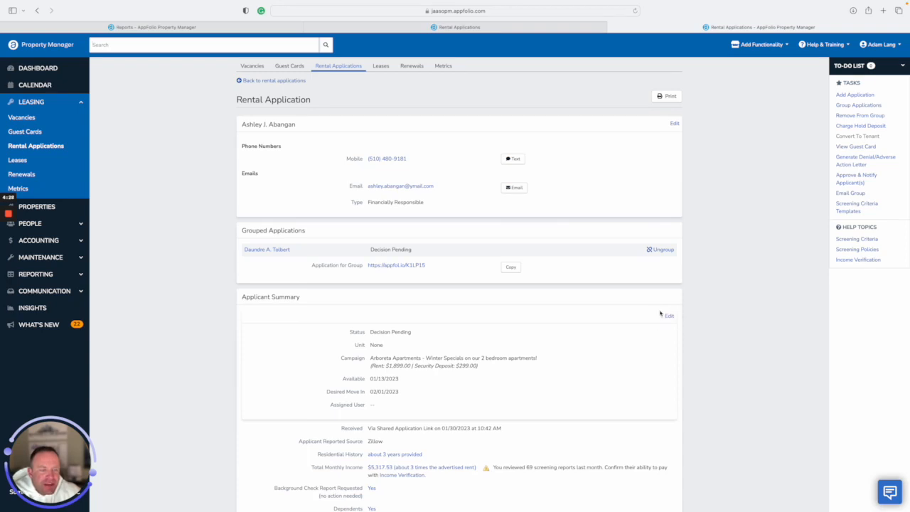
mouse_move(599, 318)
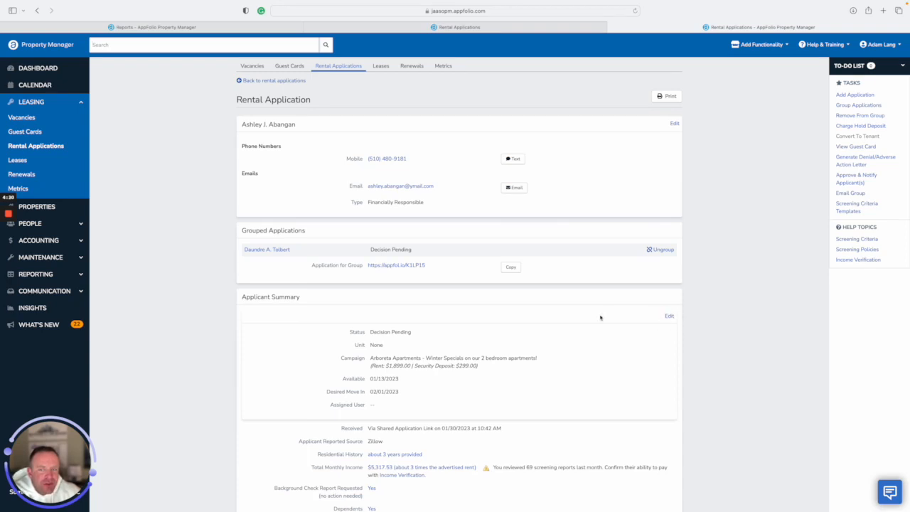
scroll("down", 3)
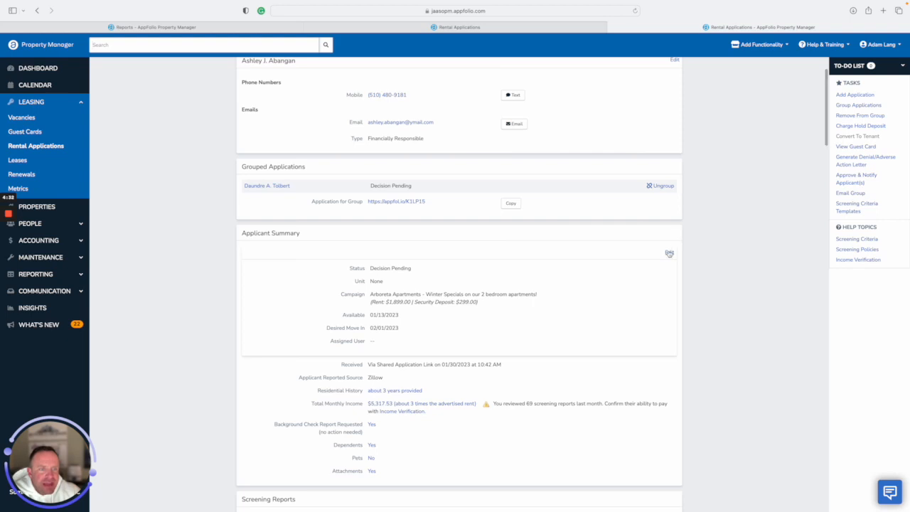
left_click(668, 253)
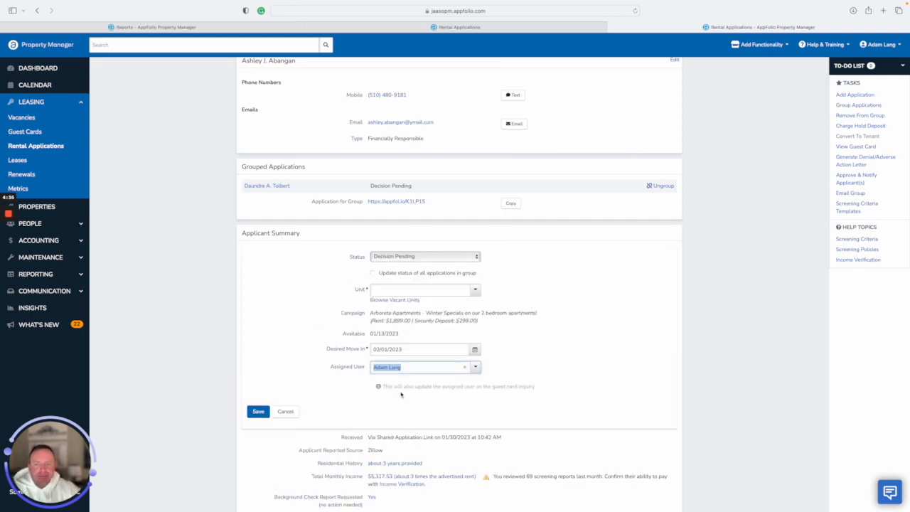
left_click(258, 411)
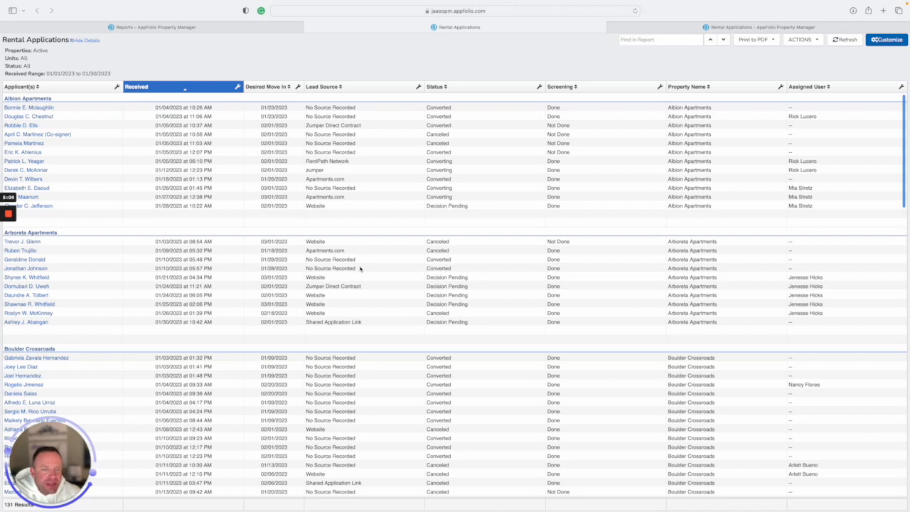
mouse_move(347, 321)
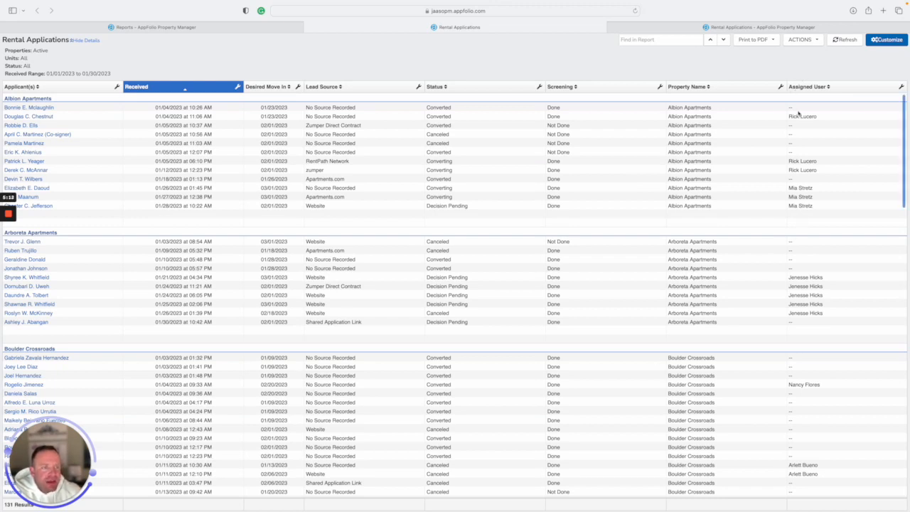
scroll("down", 3)
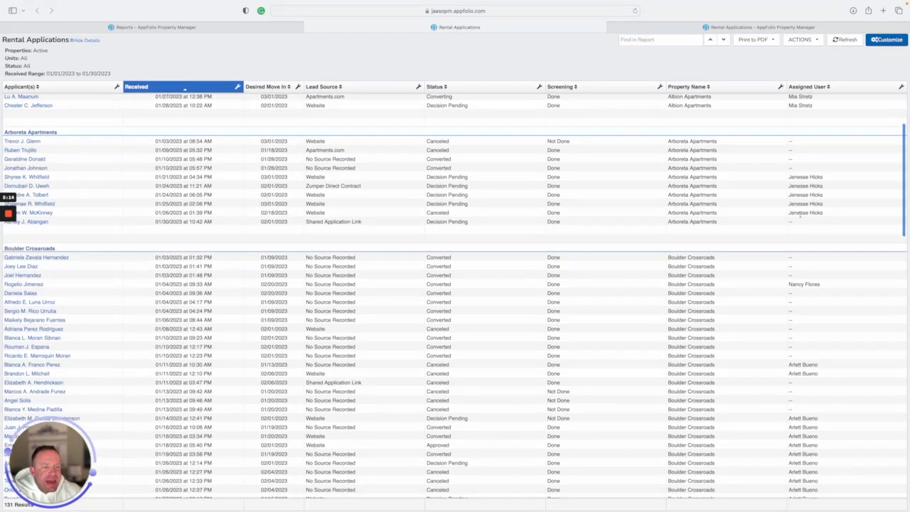
mouse_move(813, 395)
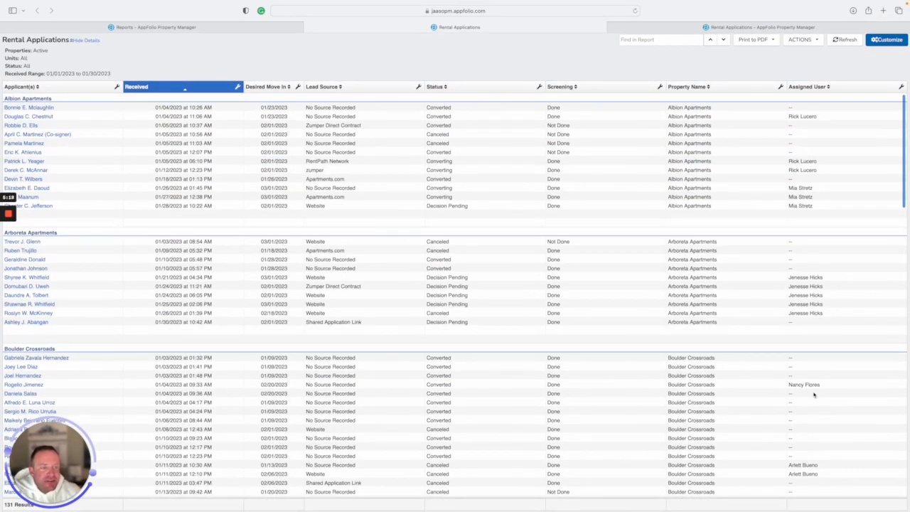
mouse_move(838, 175)
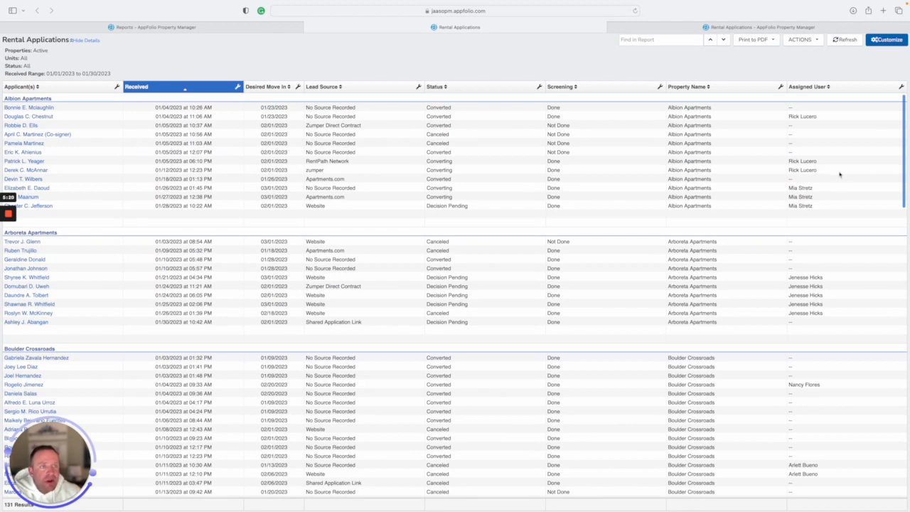
mouse_move(824, 145)
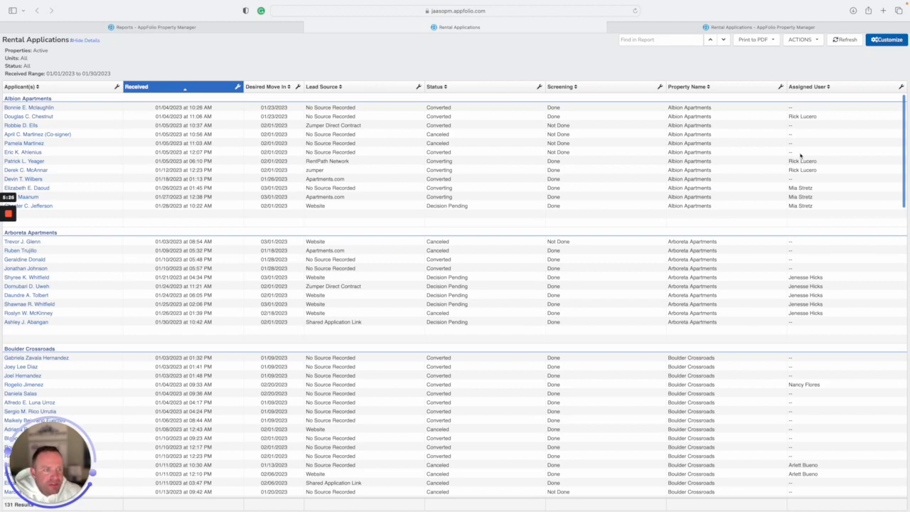
scroll("down", 3)
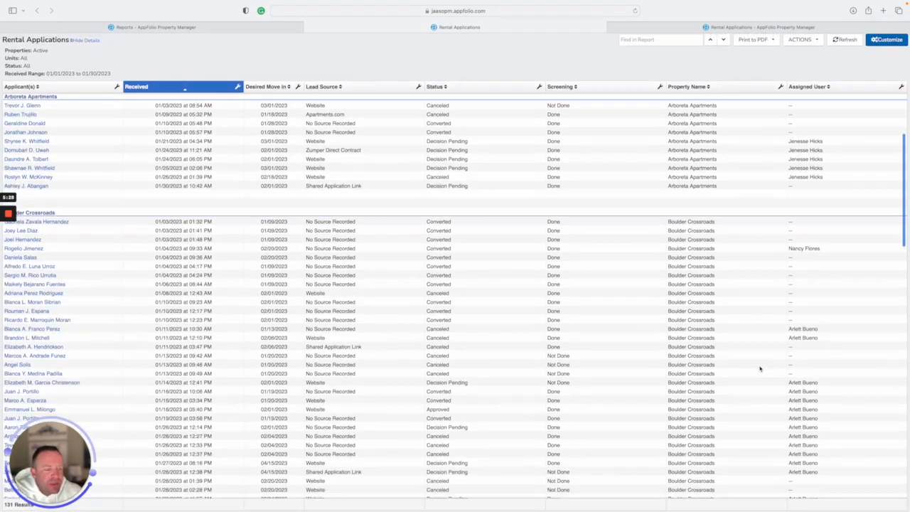